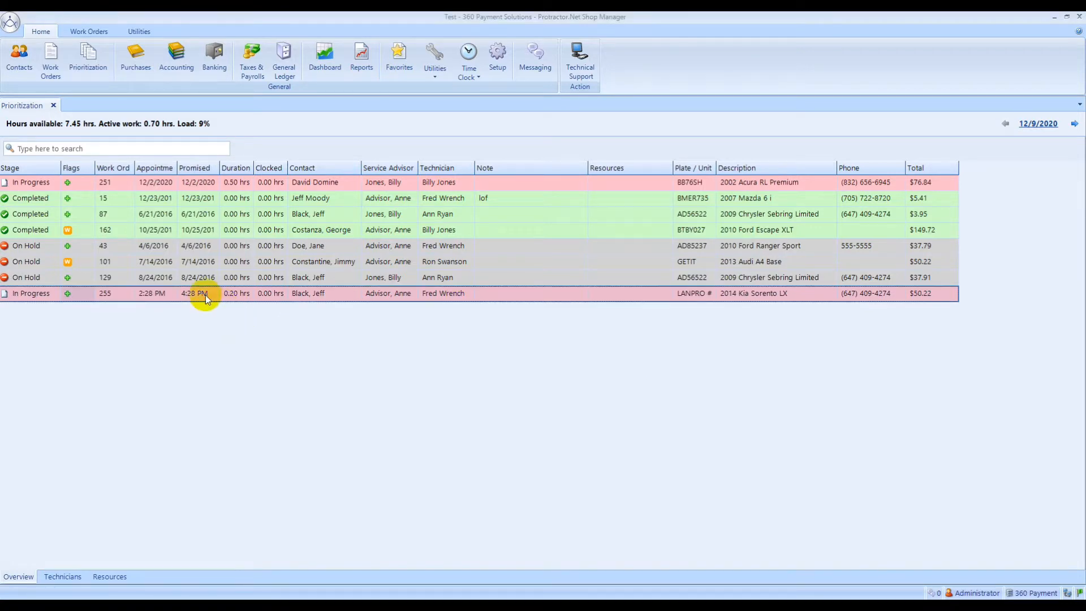
# - Open work order 255 for the 2014 Kia Sorento from the In Progress prioritization list
pyautogui.doubleClick(207, 293)
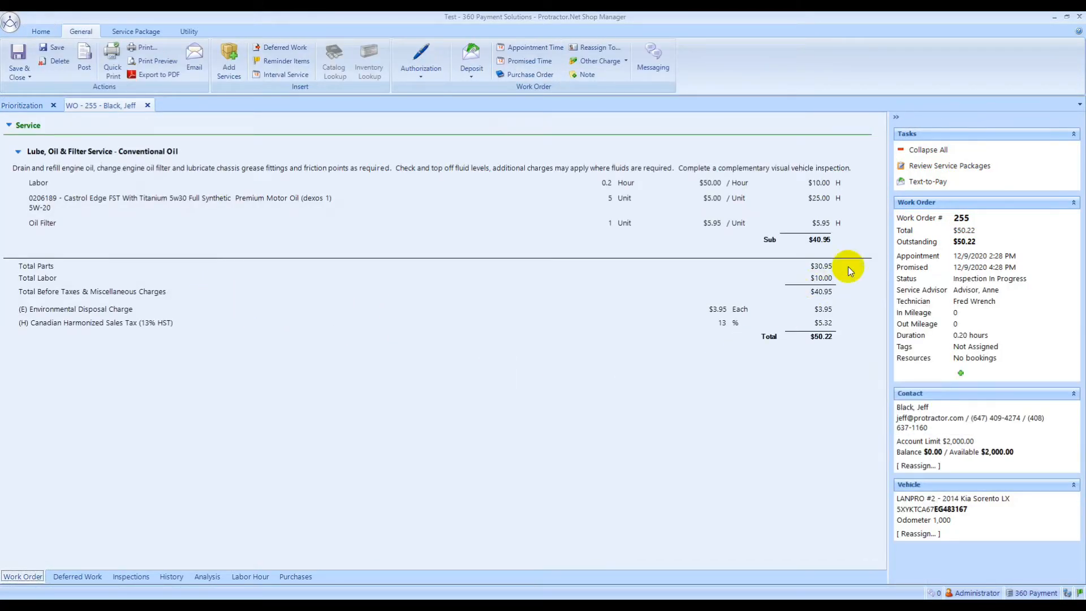
# - Send a $50.22 Text-to-Pay request for work order 255 to the customer's cell number
pyautogui.click(928, 181)
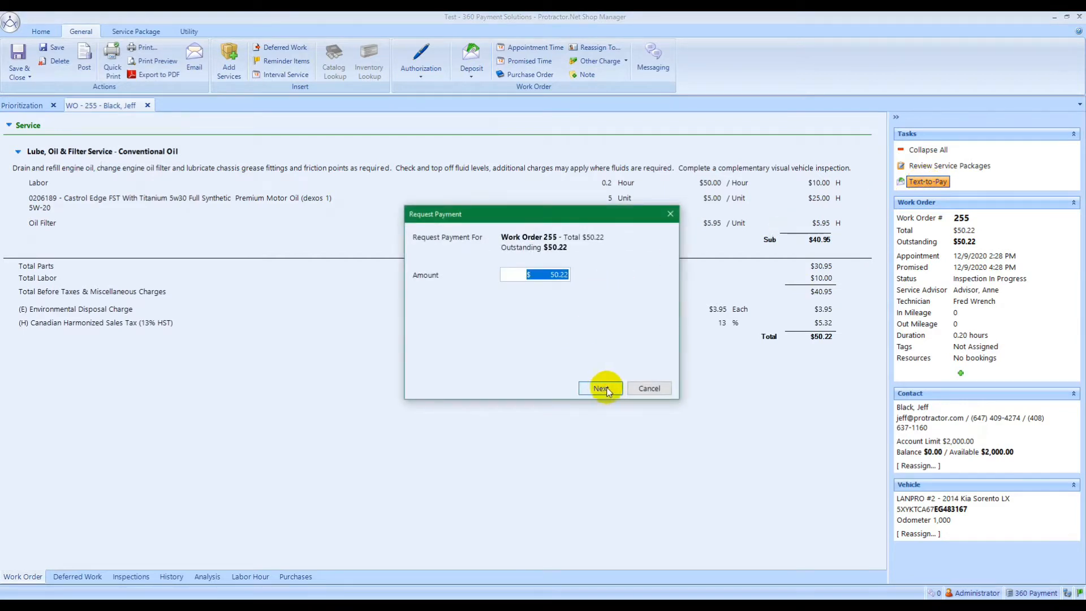
pyautogui.click(599, 388)
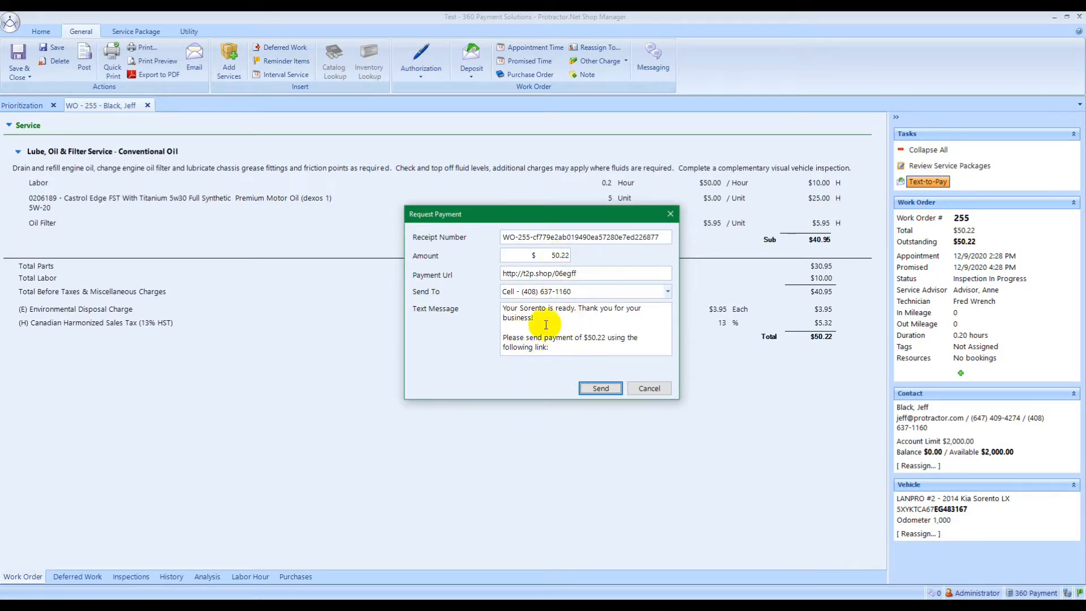
pyautogui.click(666, 291)
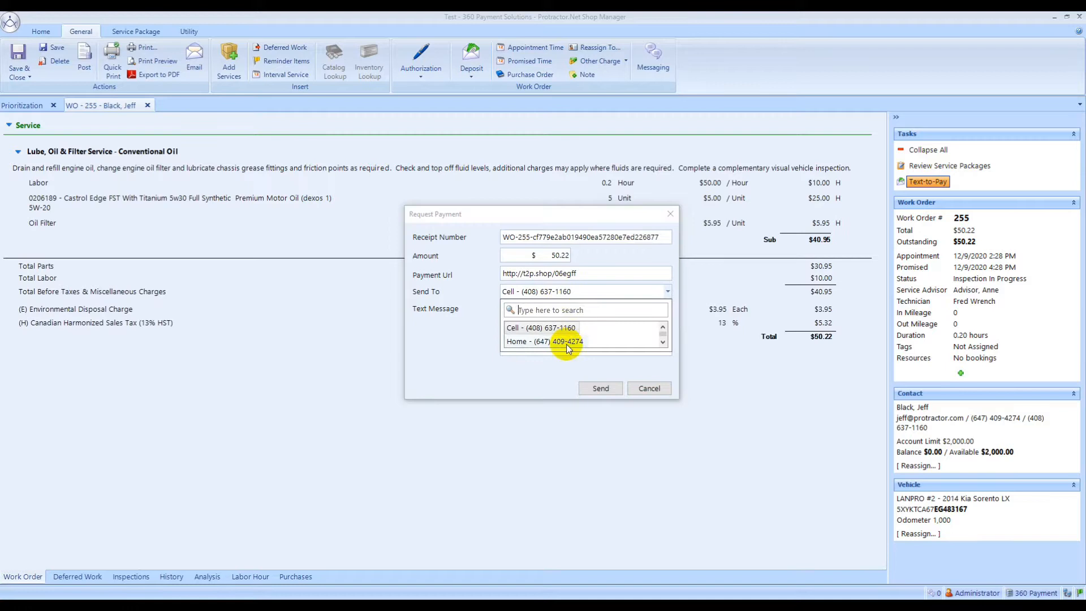
pyautogui.click(541, 327)
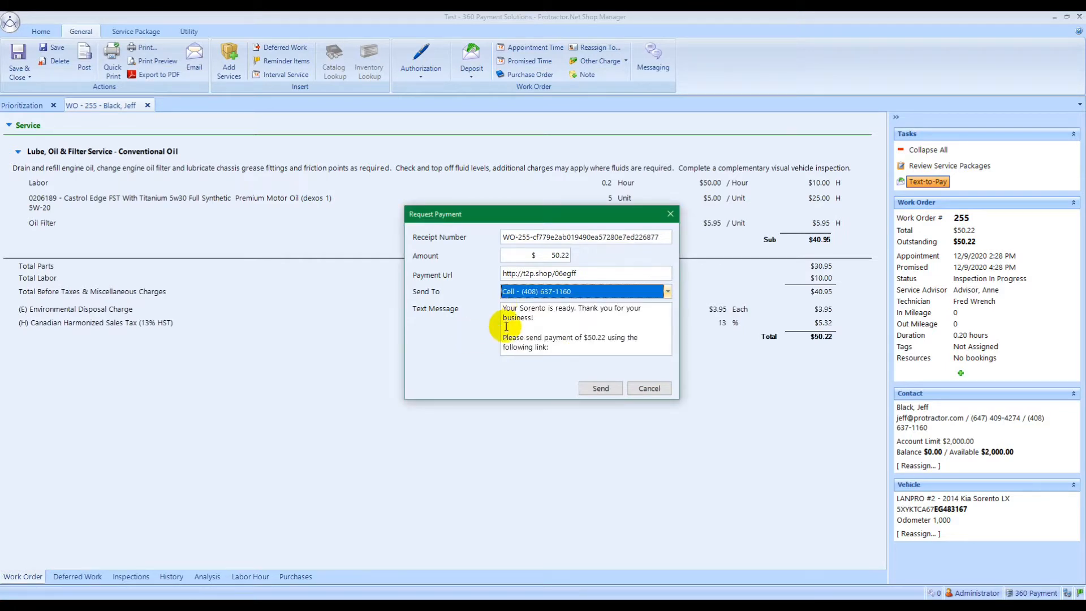
pyautogui.click(600, 388)
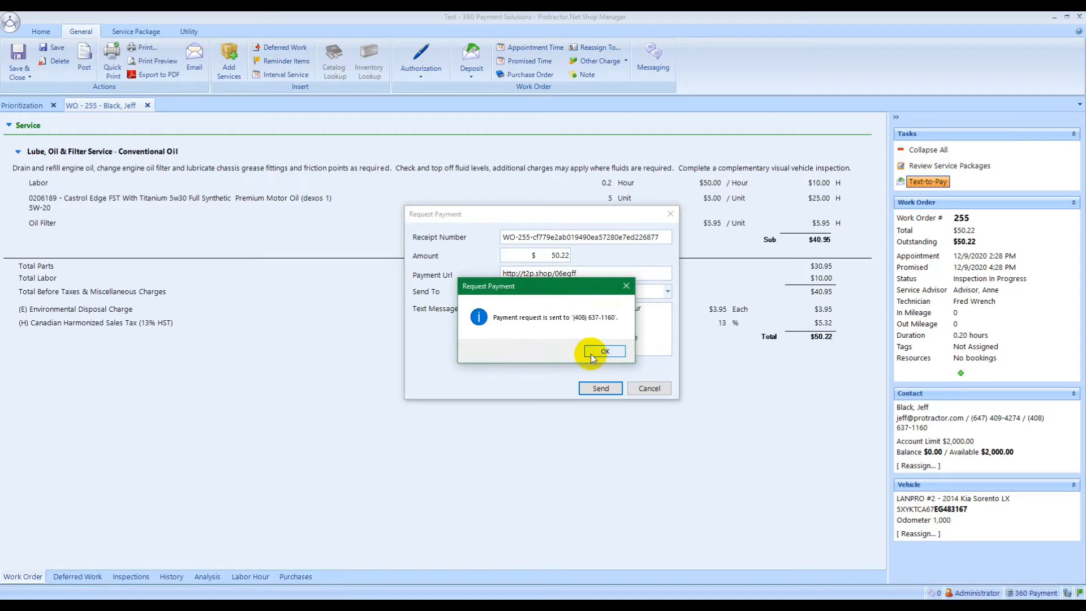
pyautogui.click(603, 351)
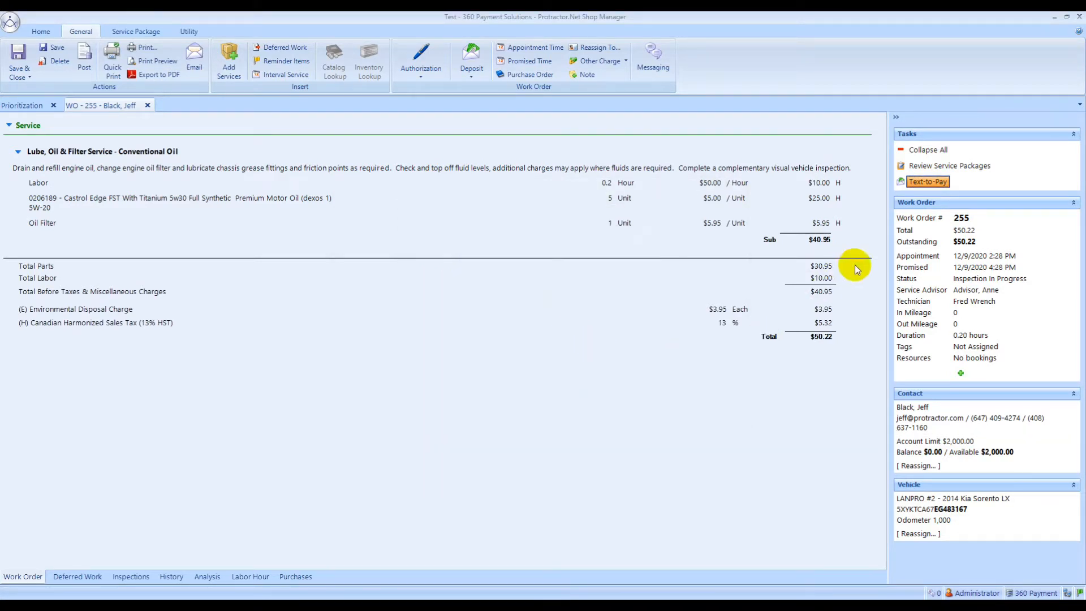
# - Resend the awaiting $50.22 request and follow the texted link to the online payment form
pyautogui.click(928, 181)
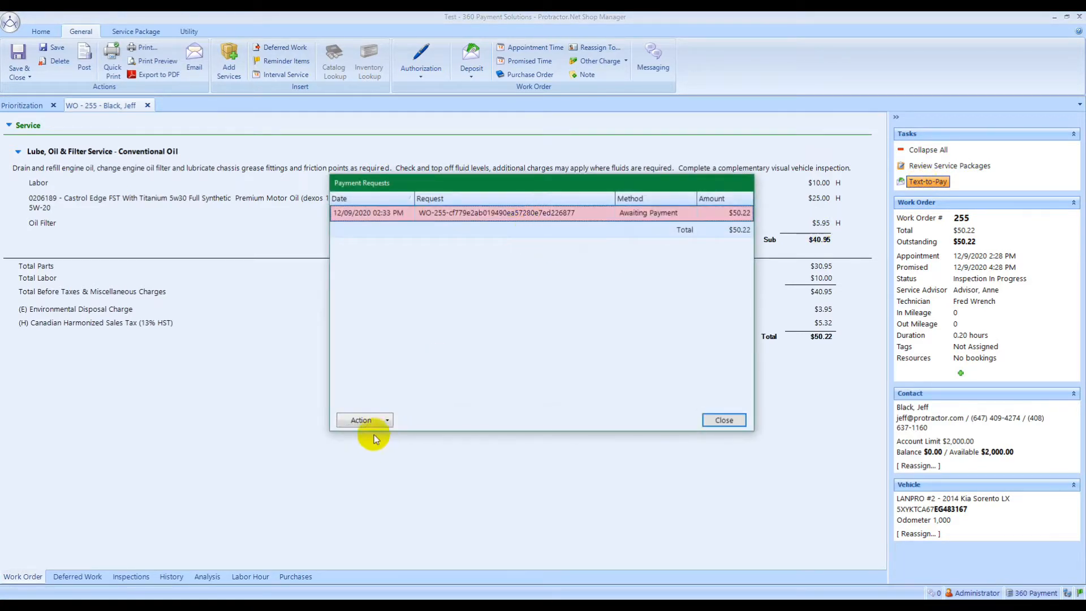
pyautogui.click(360, 419)
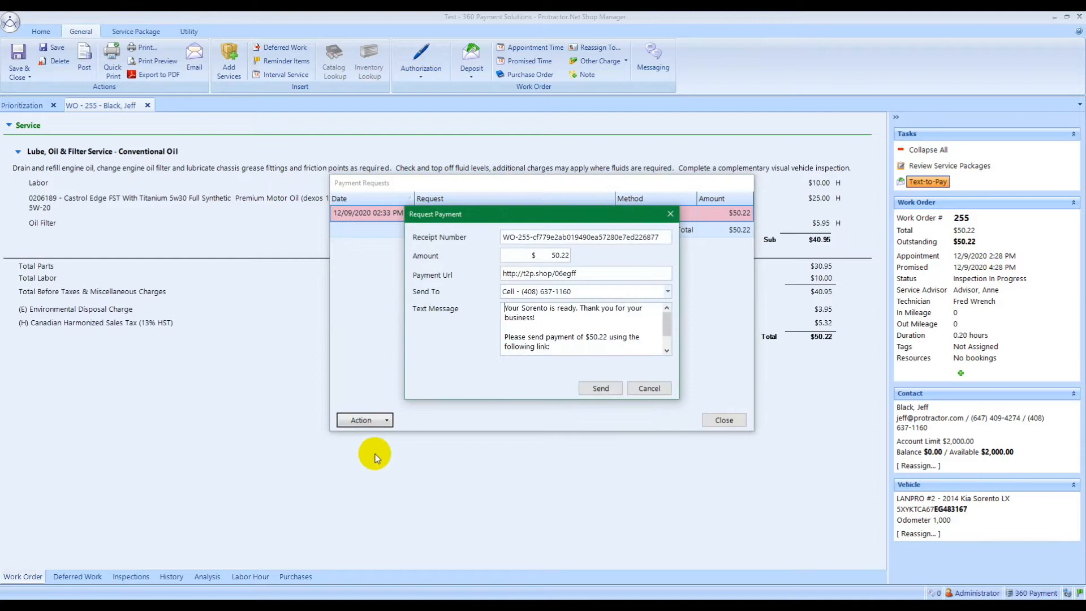
pyautogui.moveTo(568, 288)
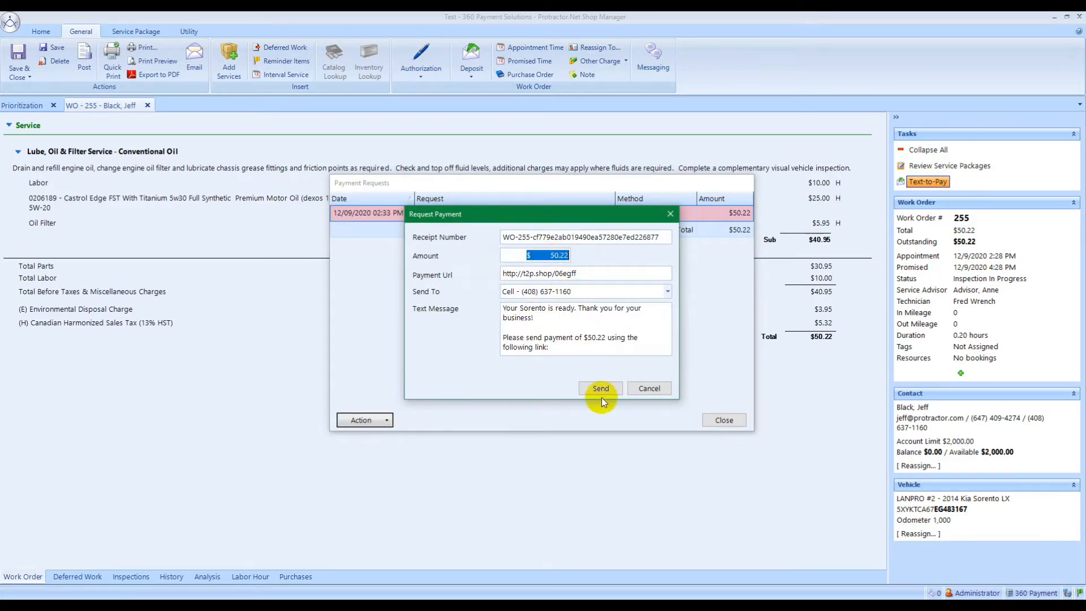
pyautogui.click(600, 388)
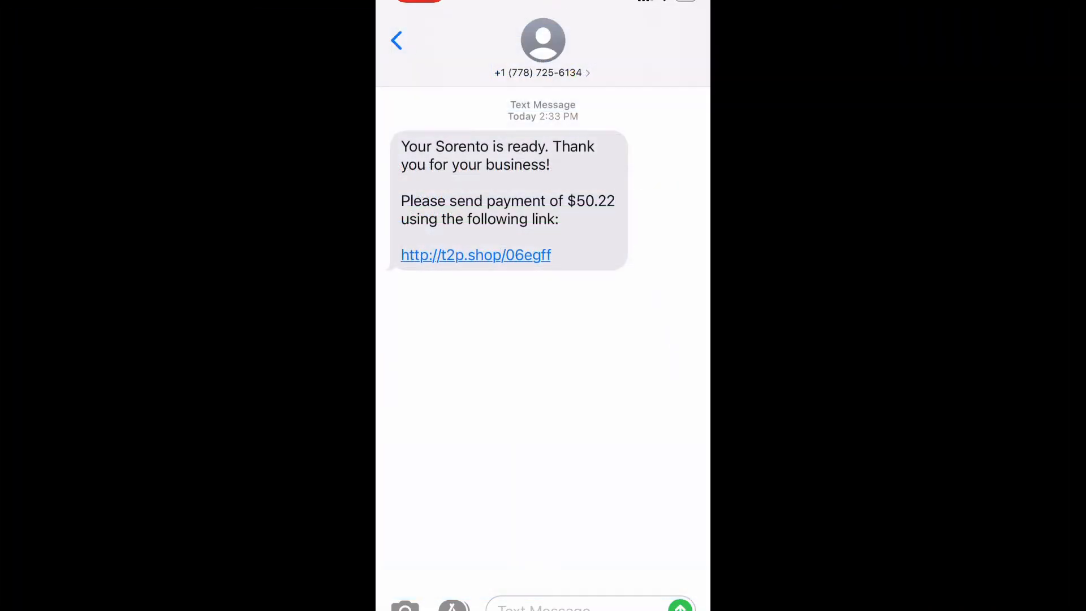
pyautogui.click(476, 254)
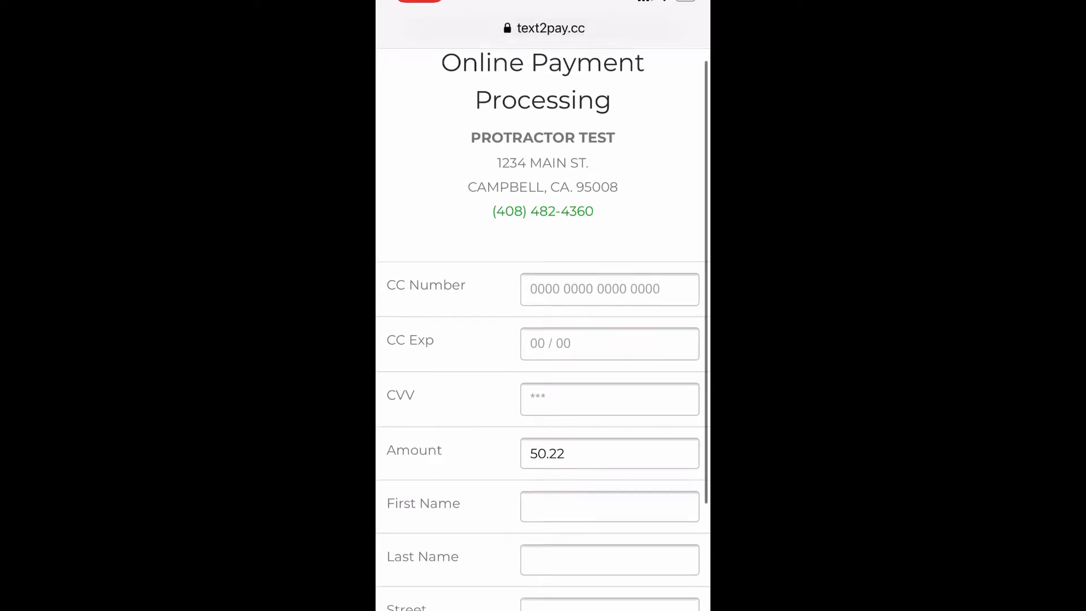
pyautogui.write('4111')
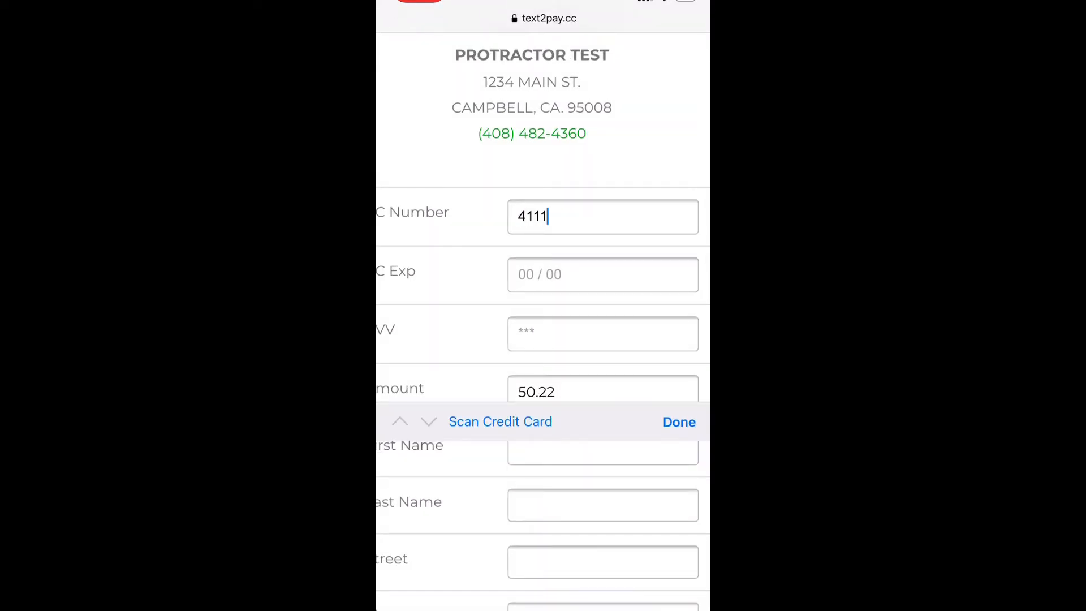
pyautogui.write('1111 1111 1111')
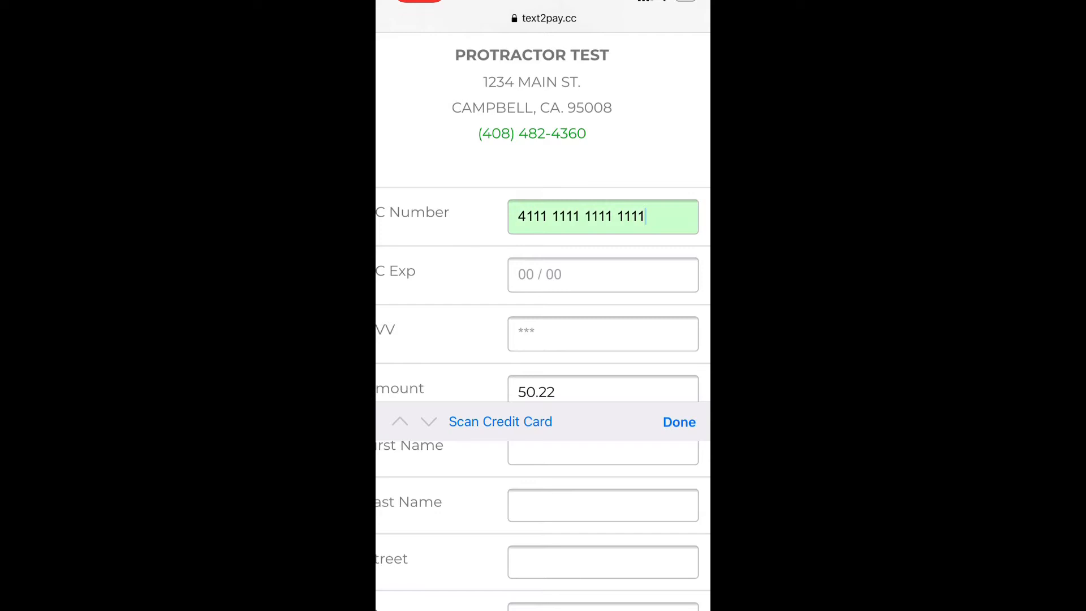
pyautogui.write('123')
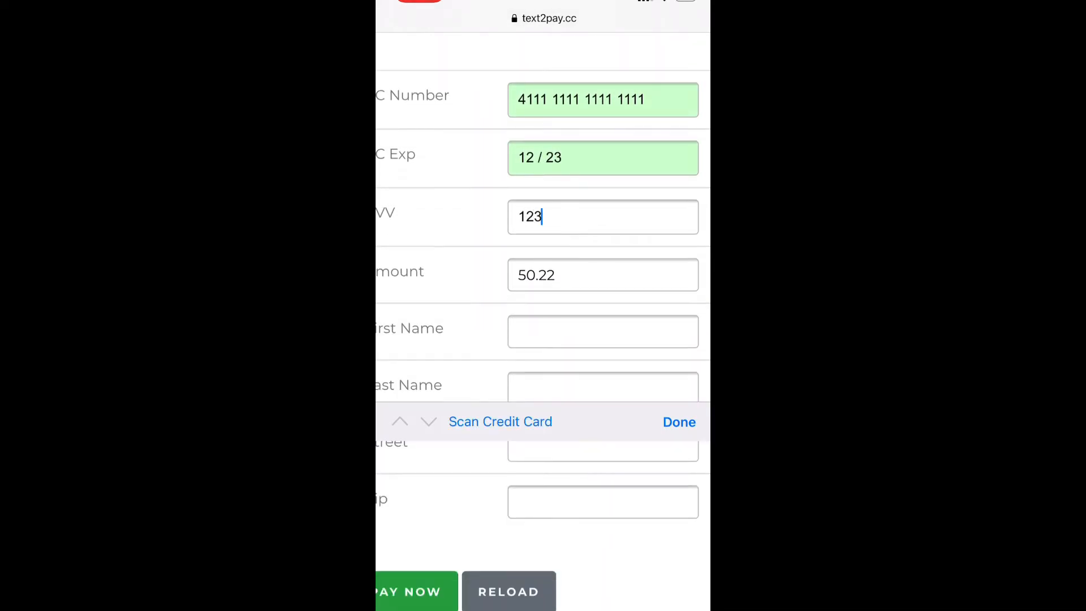
pyautogui.write('st')
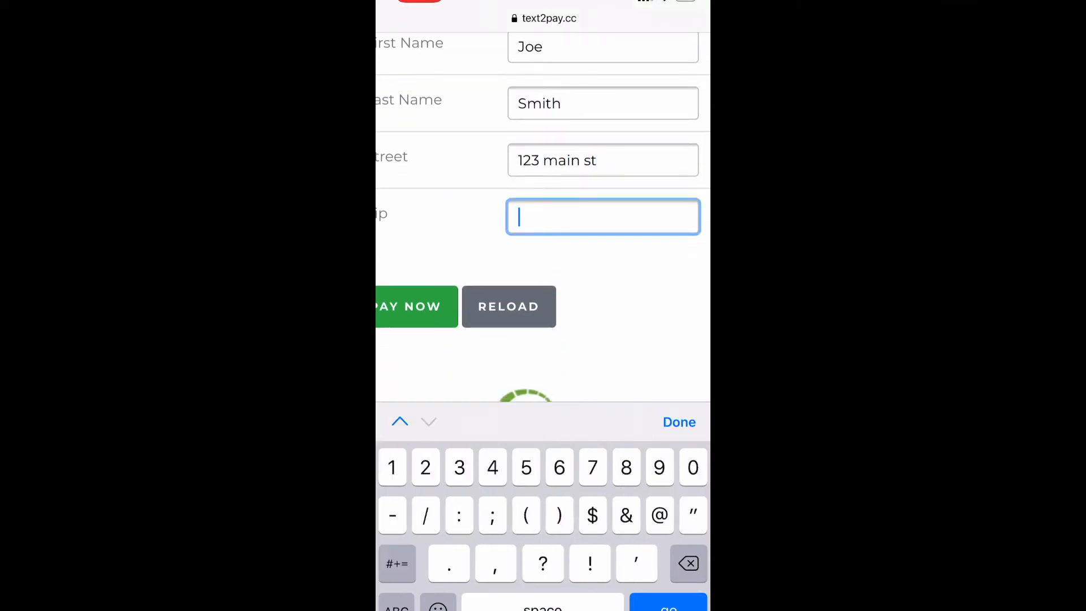
pyautogui.write('95678')
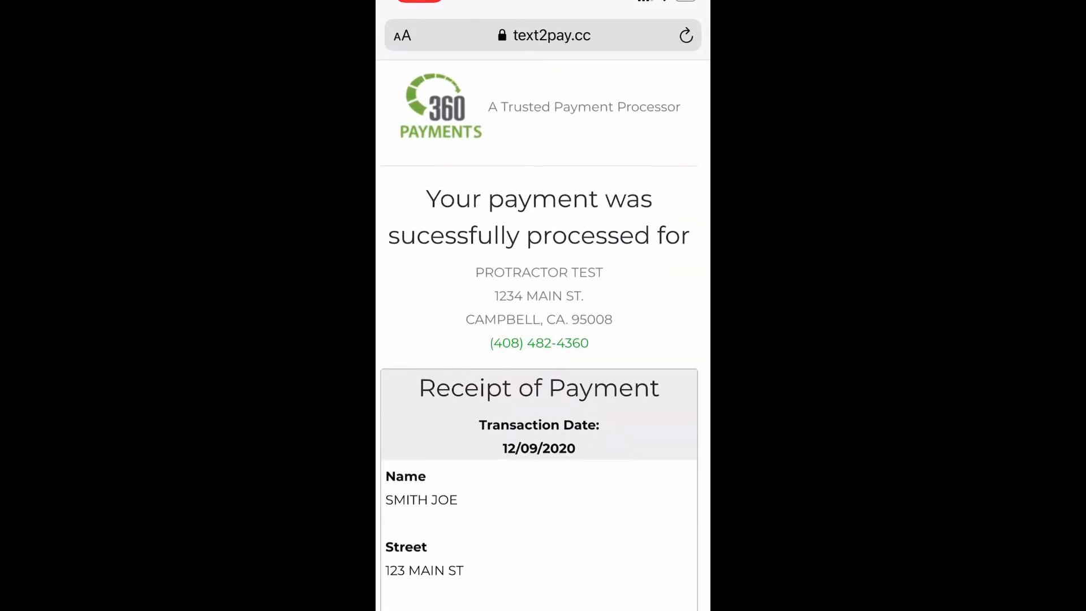
# - Review the successful $50.22 payment receipt for Joe Smith dated 12/09/2020
pyautogui.scroll(-3)
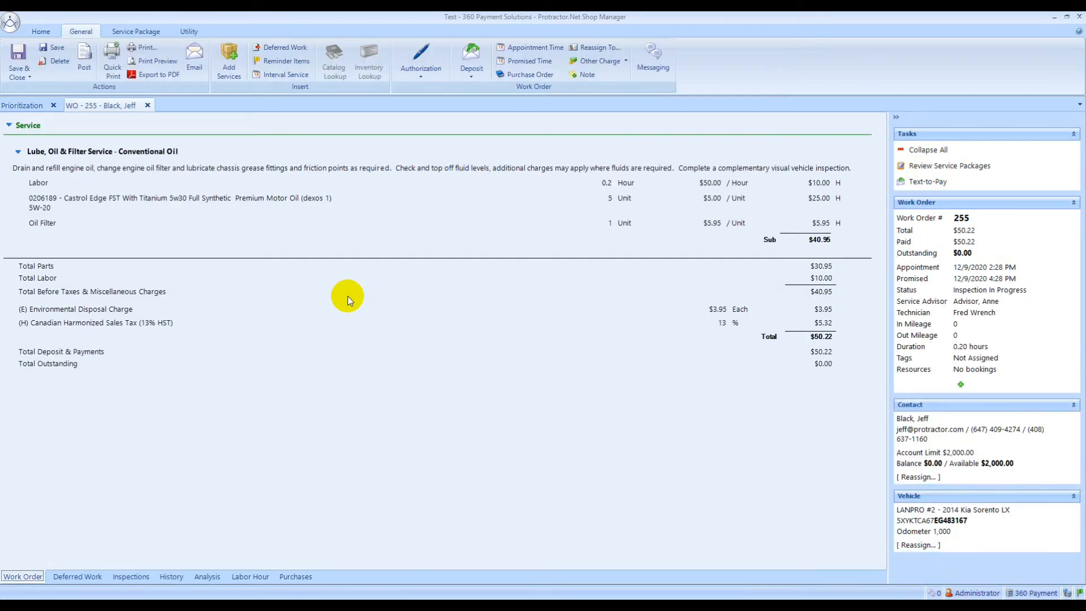
pyautogui.moveTo(934, 284)
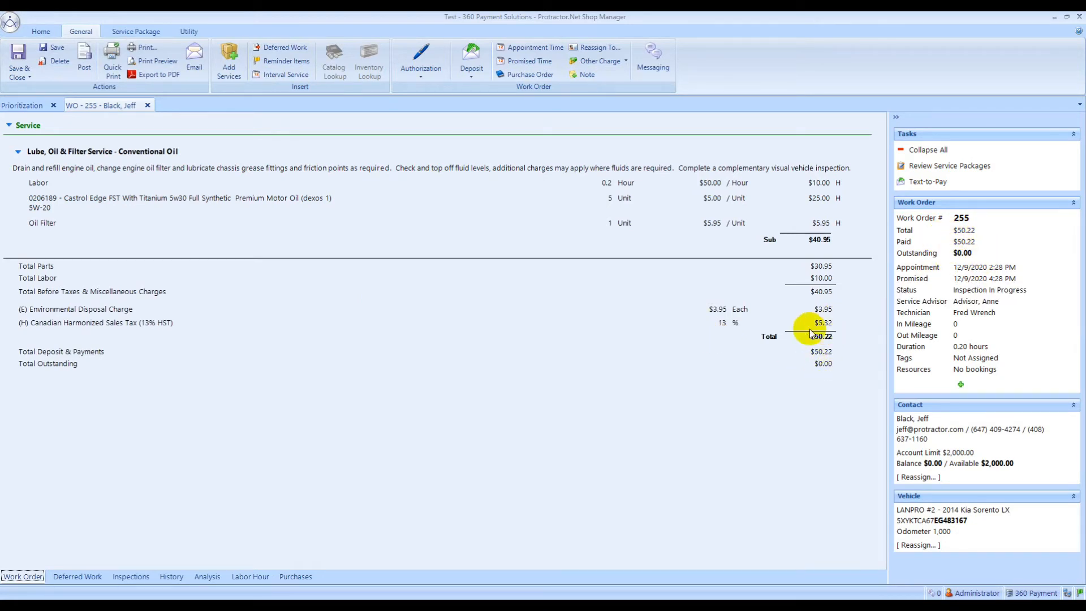
pyautogui.moveTo(155, 108)
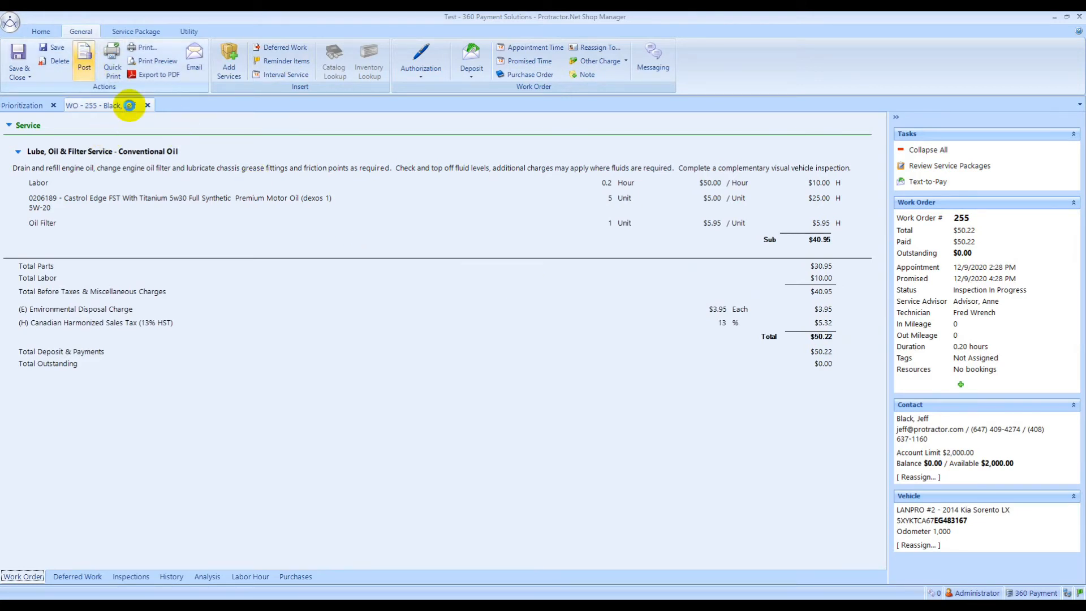
# - Post work order 255, confirming odometer and reminders and Joe Smith's $50.22 visa payment
pyautogui.click(83, 59)
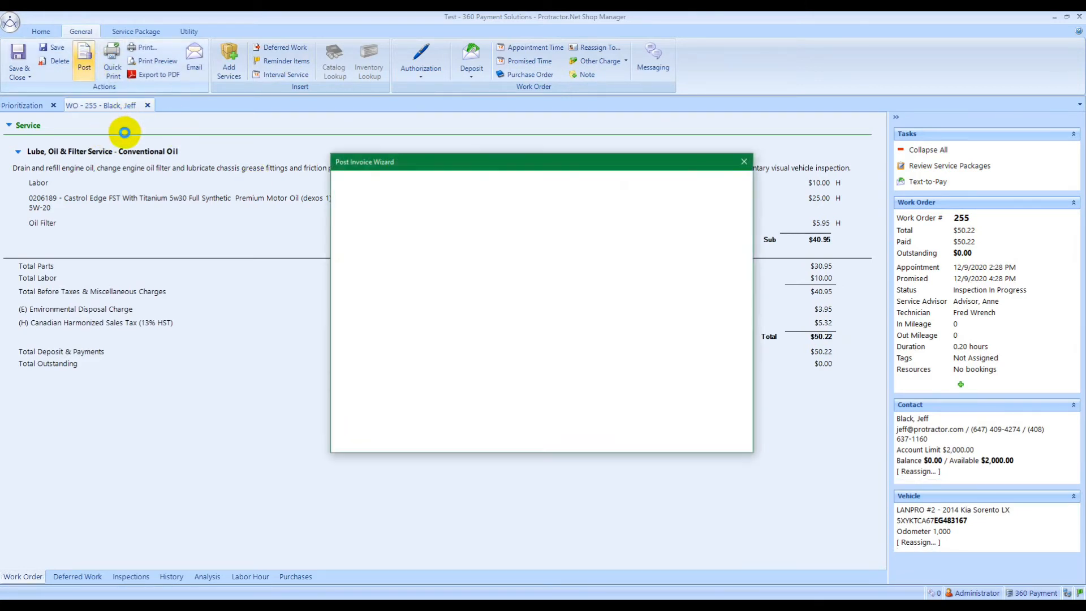
pyautogui.click(83, 59)
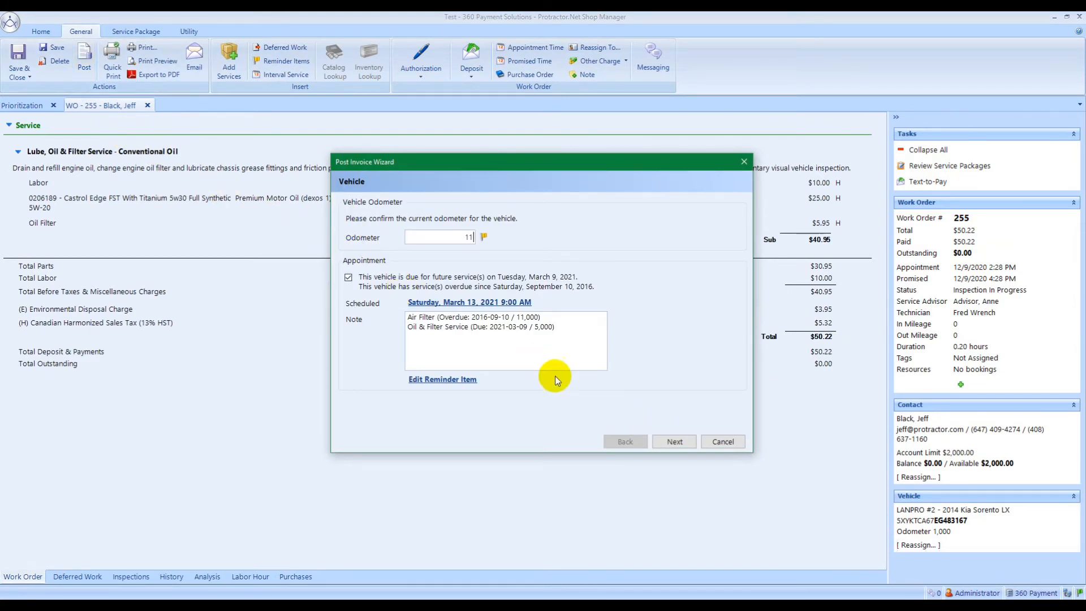
pyautogui.click(674, 441)
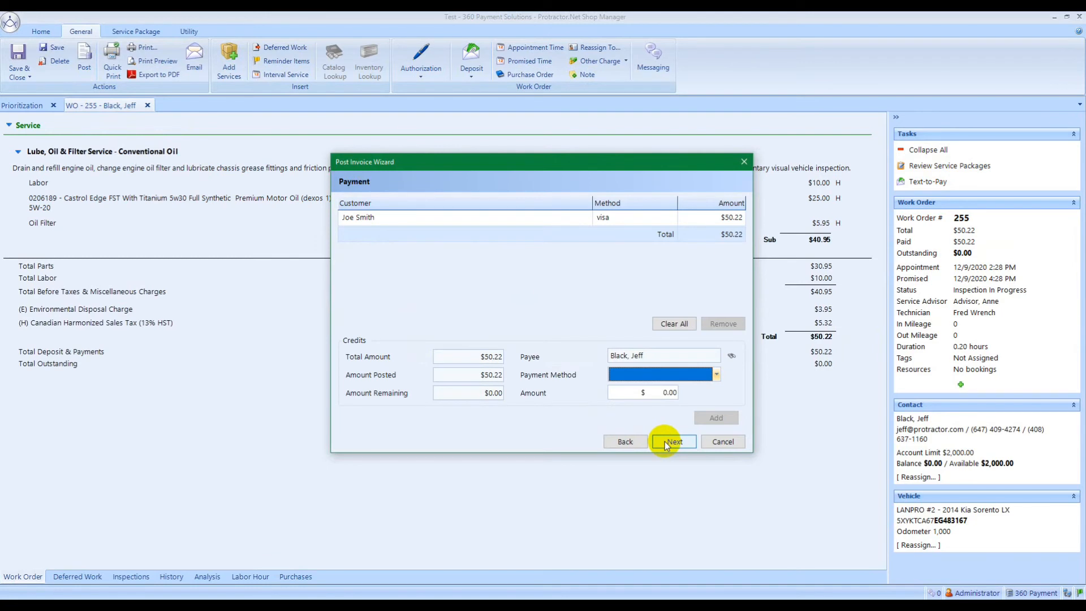
pyautogui.click(673, 441)
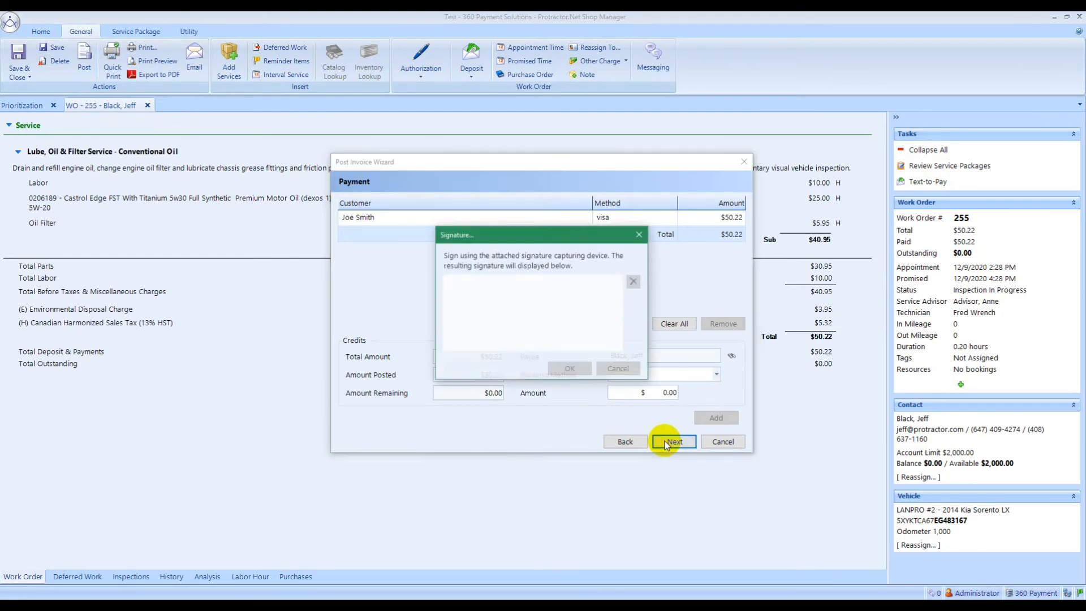